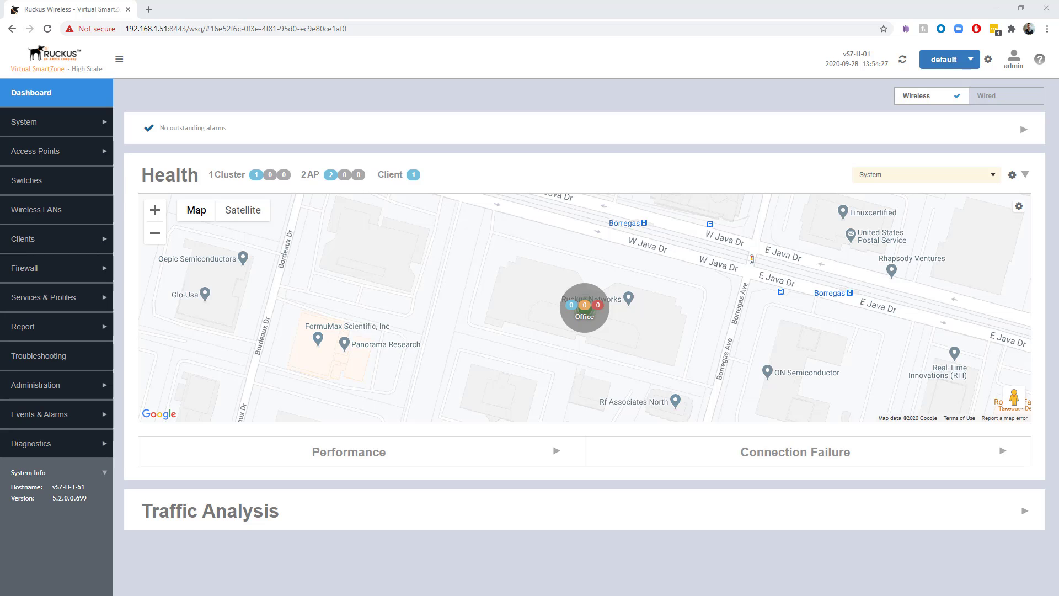
mouse_move(64, 149)
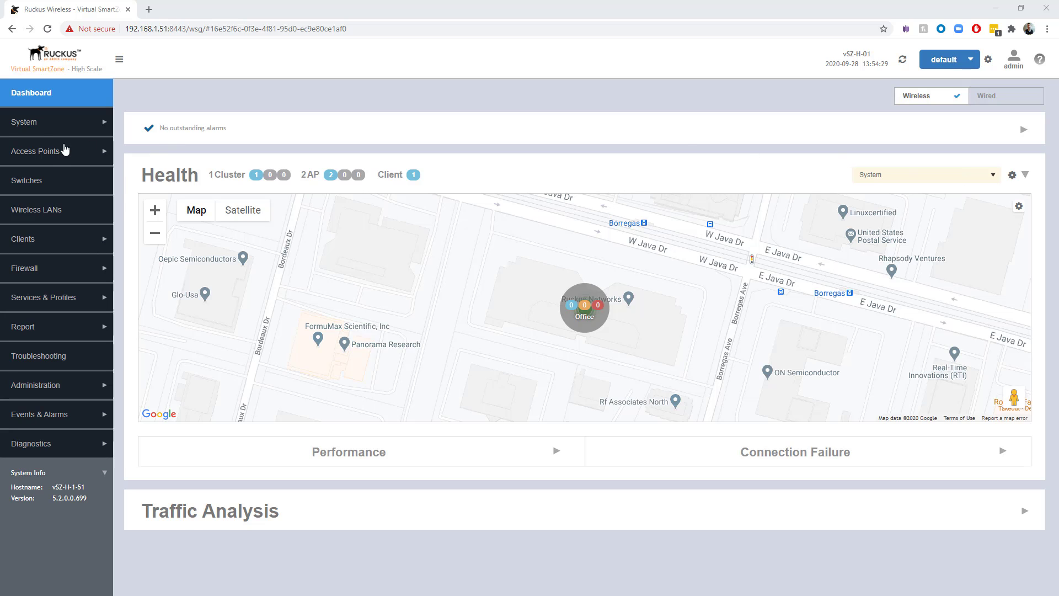
Select the TeamXXZone zone under Demo Domain 1 on the Access Points page
left_click(35, 151)
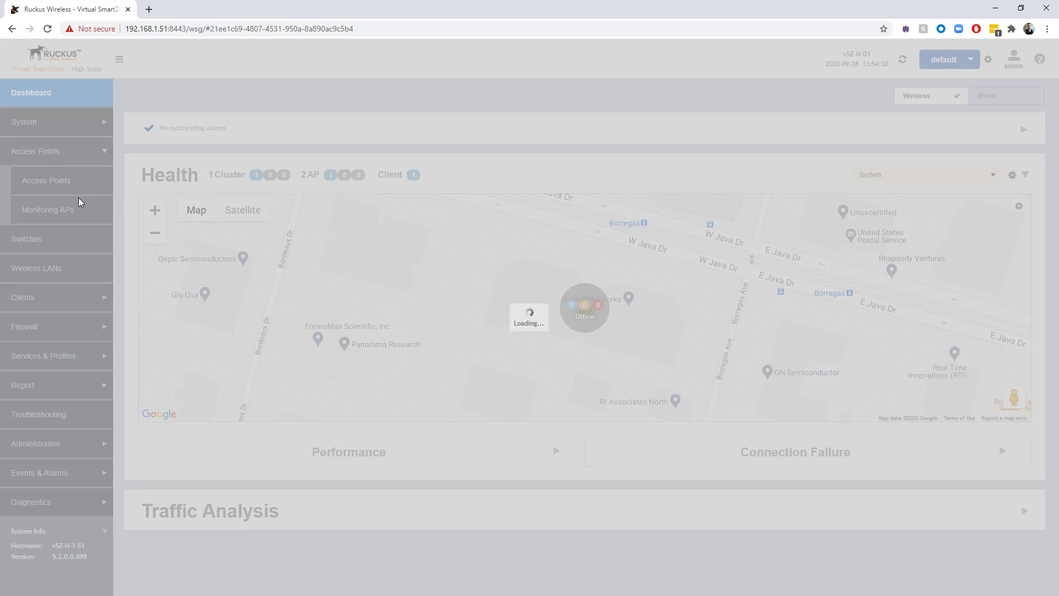
left_click(47, 180)
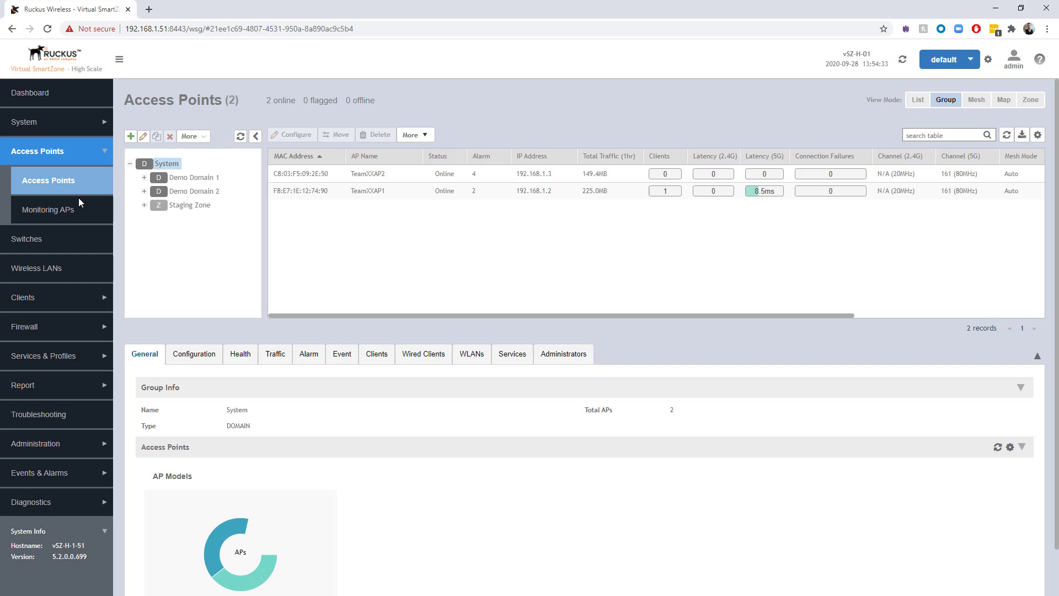
left_click(143, 176)
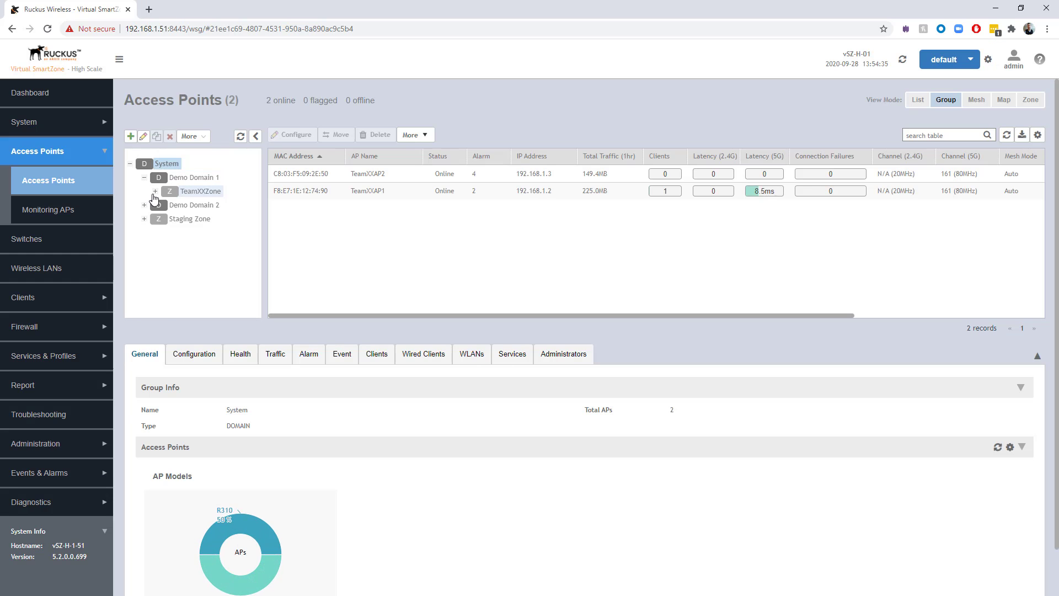
left_click(200, 191)
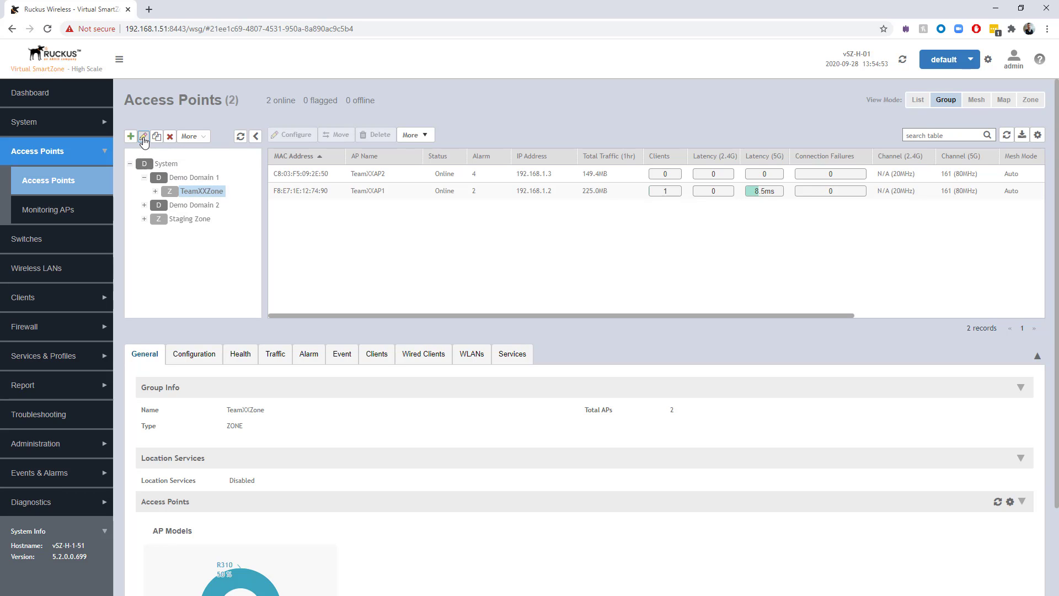
Edit TeamXXZone and enable Auto Cell Sizing for the 5 GHz (a/n/ac) radio
left_click(144, 136)
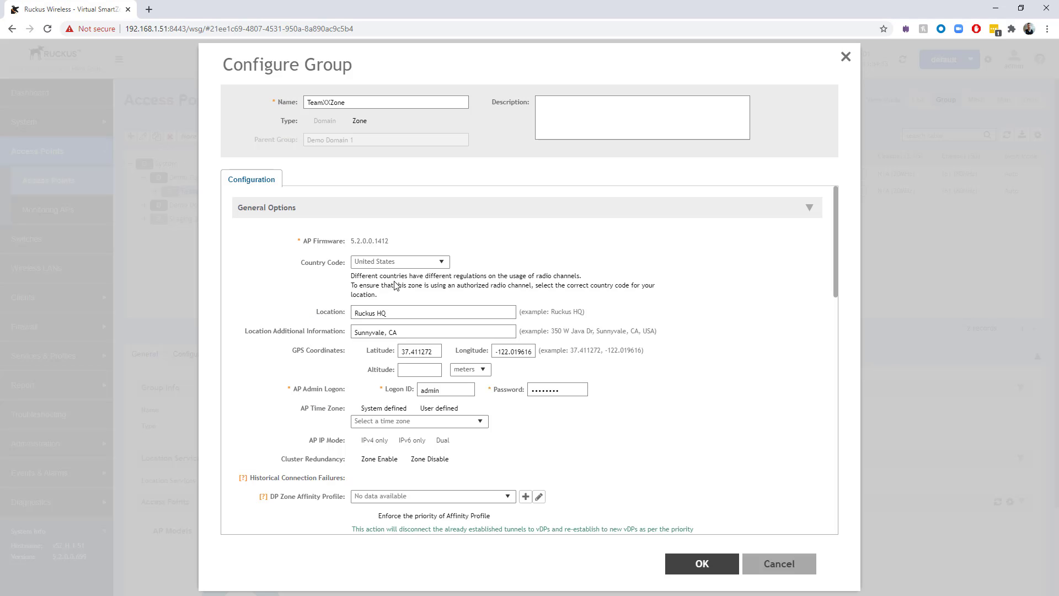
scroll("down", 3)
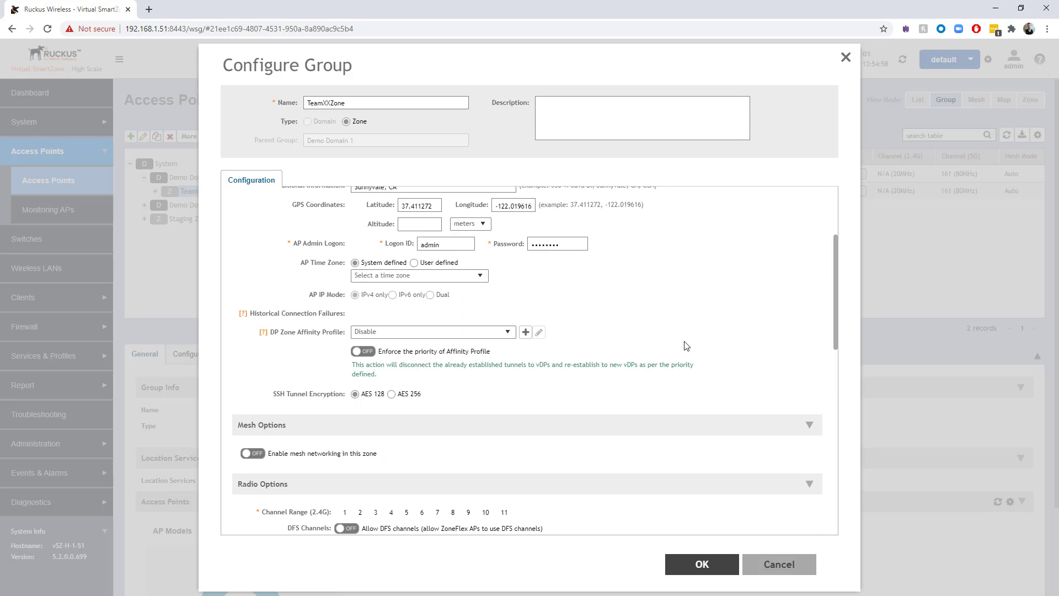
scroll("down", 3)
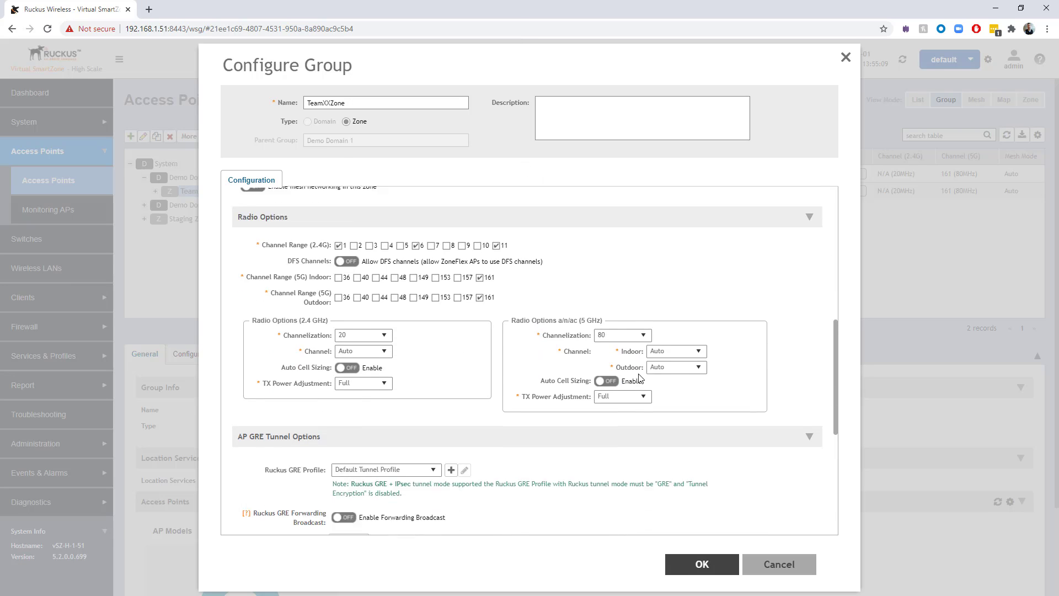
left_click(603, 381)
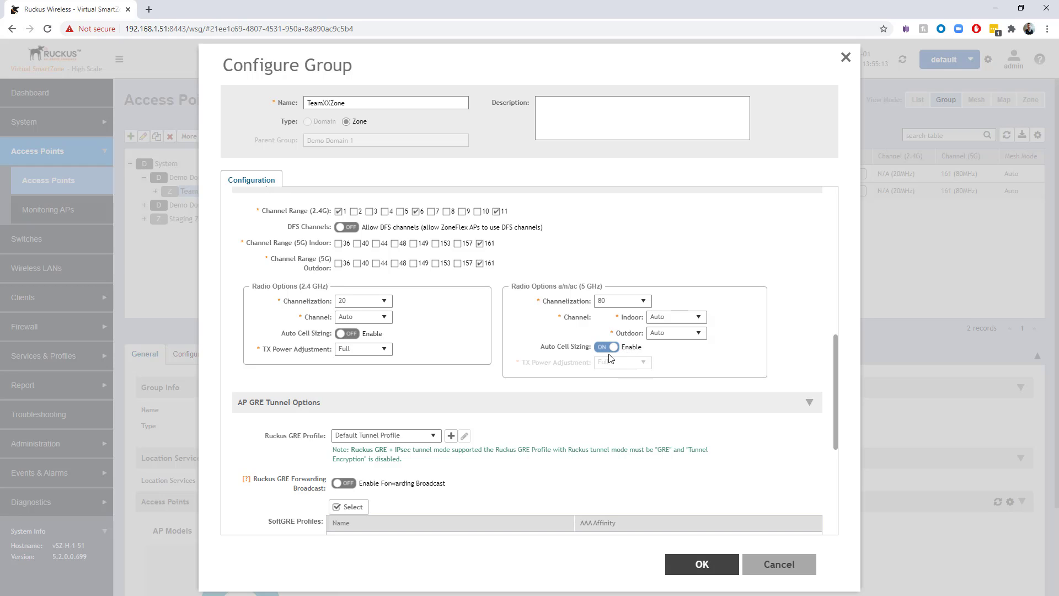
left_click(606, 346)
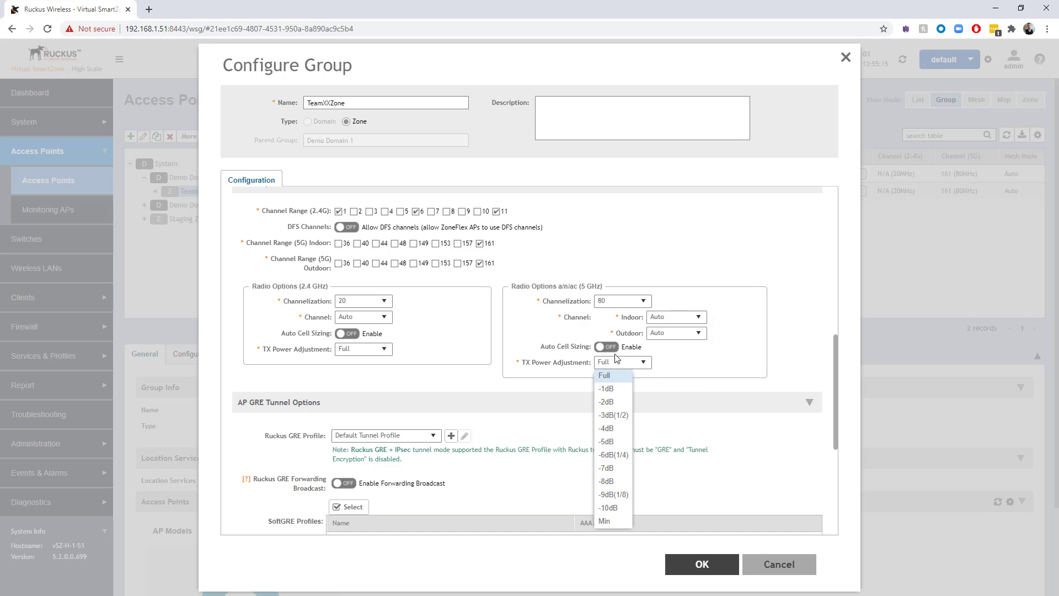
left_click(606, 347)
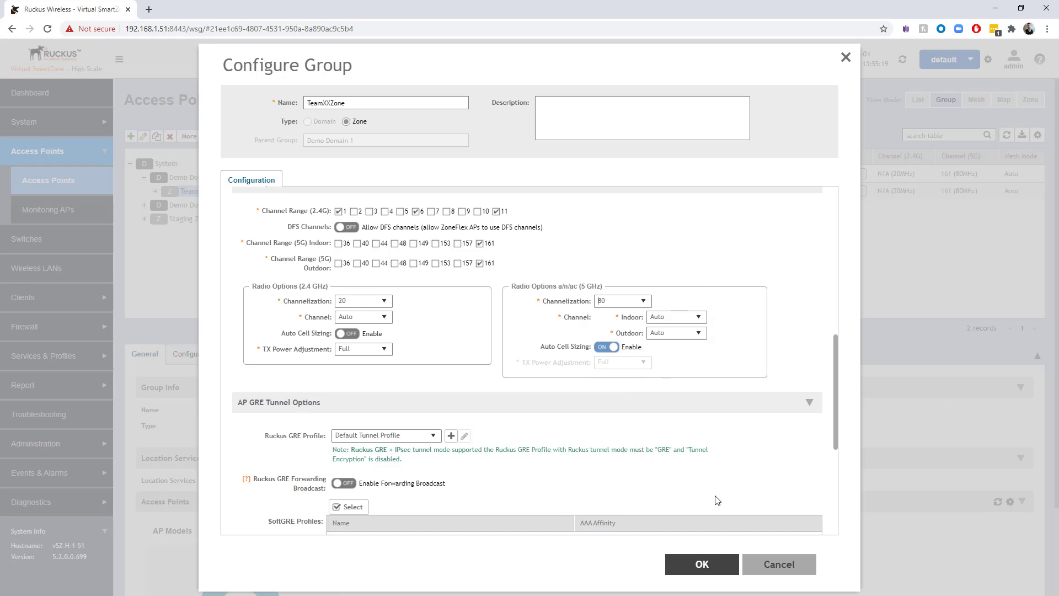
mouse_move(704, 442)
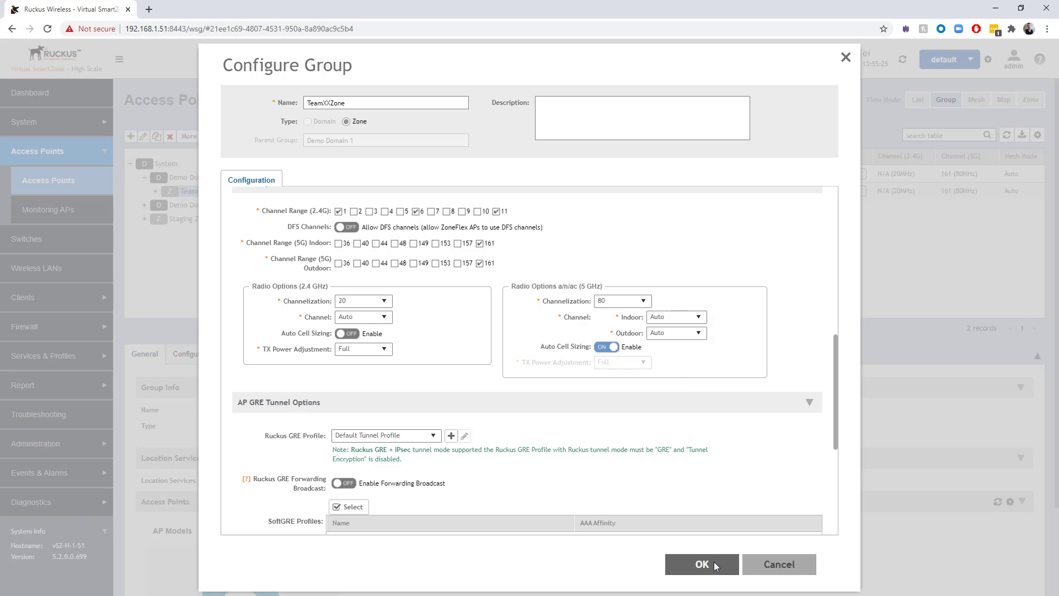
left_click(702, 564)
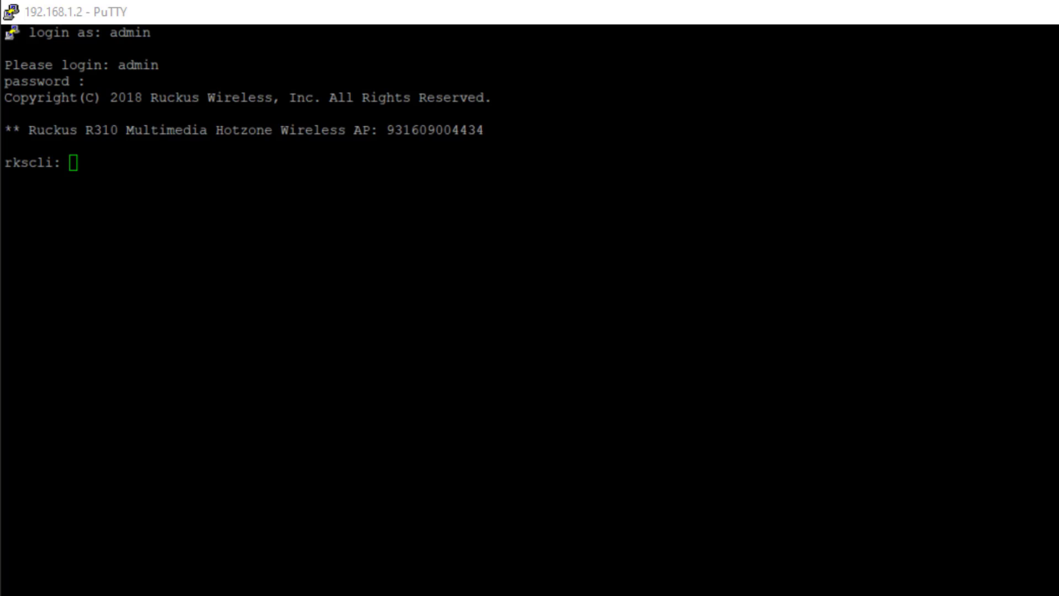
Run 'get wlanlist' to show wlan32 (corp) and wlan33 (Guest-Open) up on radio 1
type("get w")
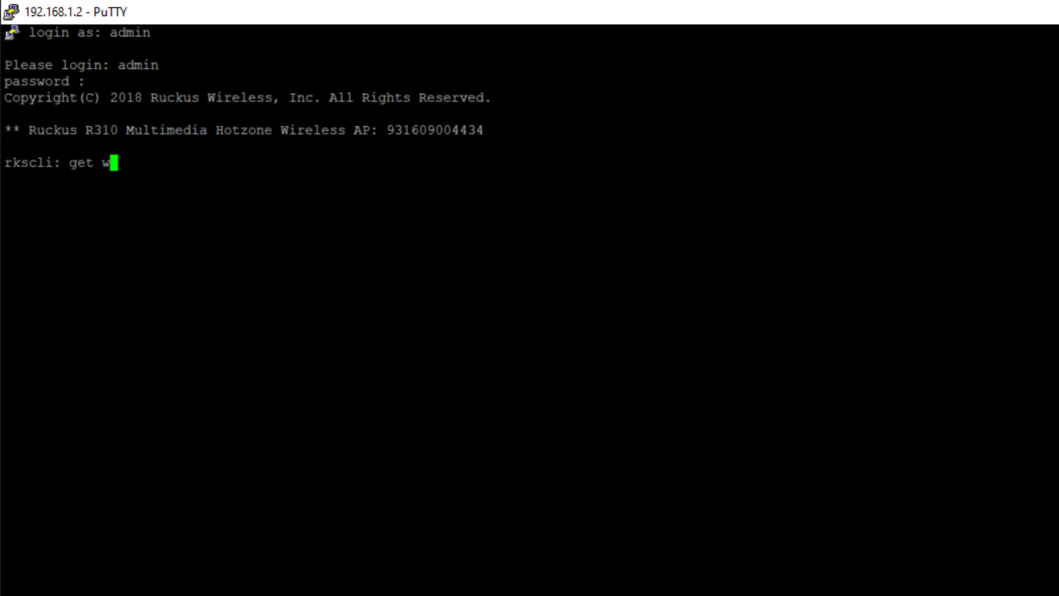
type("lanlist")
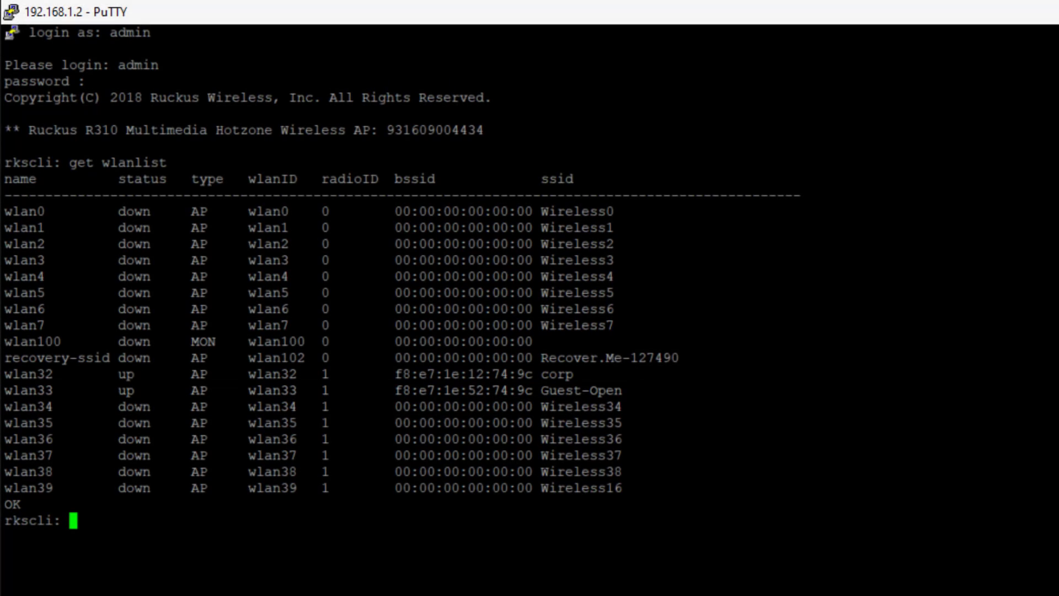
Run 'set auto-cell' to list the auto-cell subcommands with their value ranges
type("set")
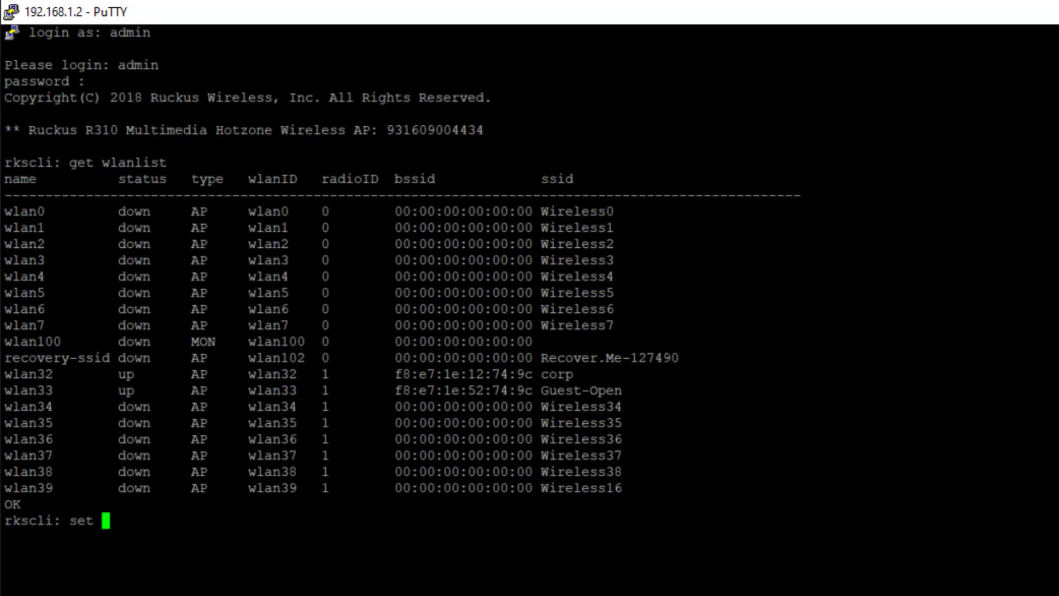
type("ac")
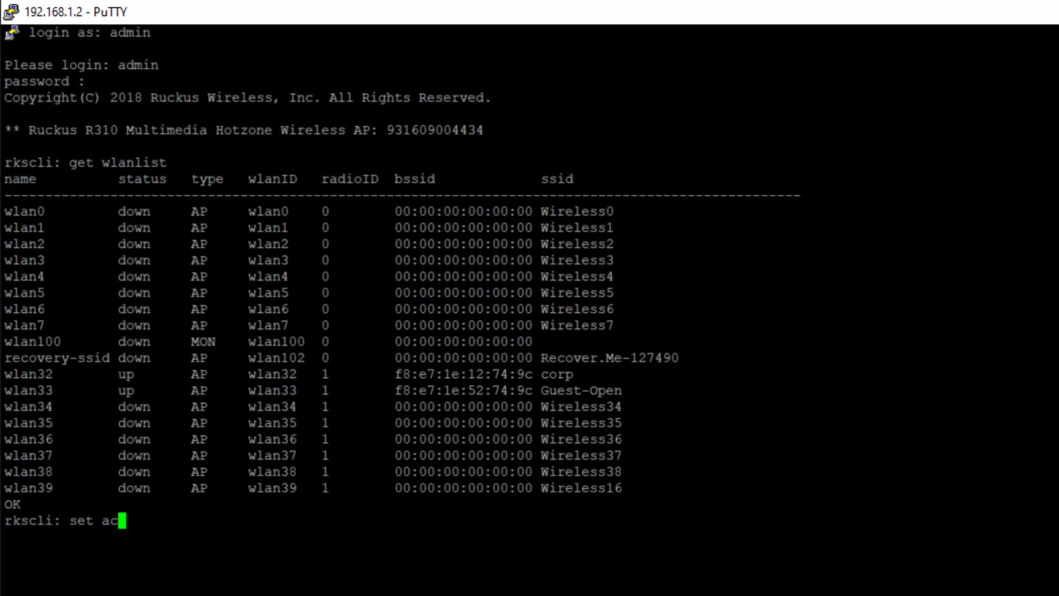
type("uto-")
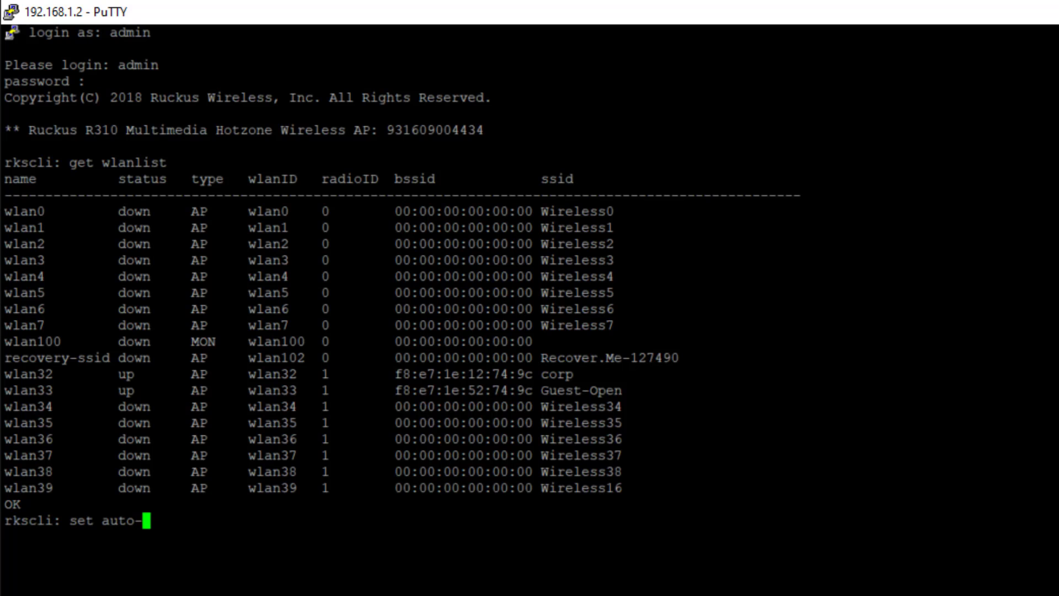
type("cell")
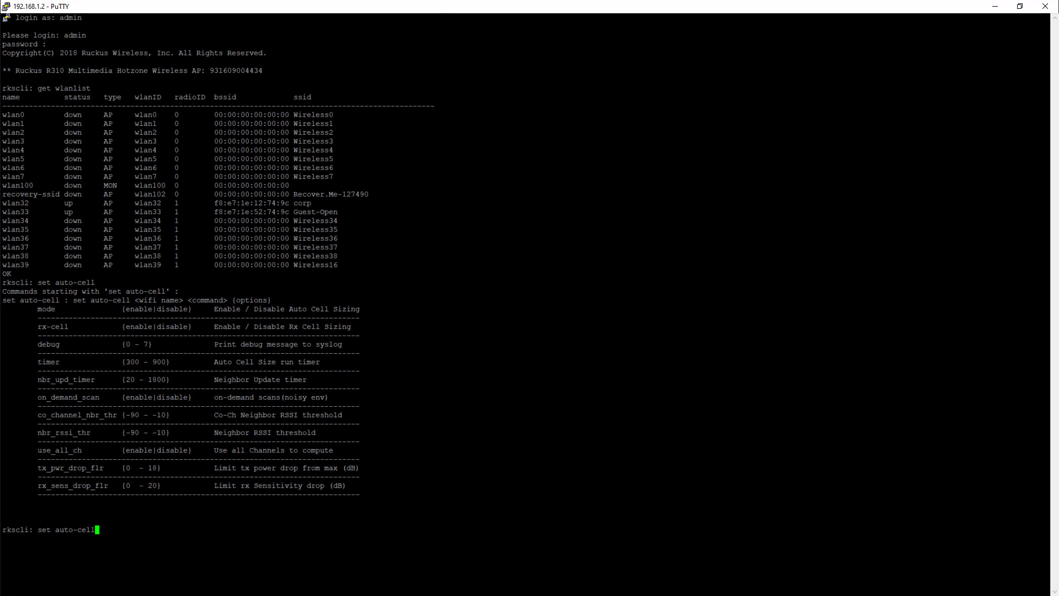
Run 'get auto-cell wlan33' showing sizing enabled, TxPower 42 and TxPwr Offset 1
key("Backspace")
type("g")
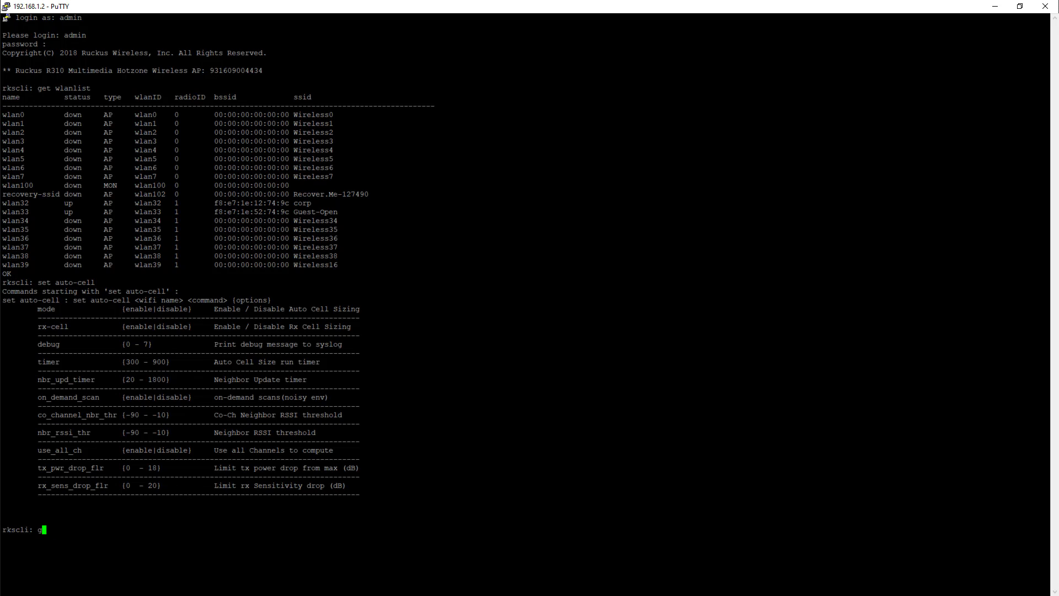
type("et auo-")
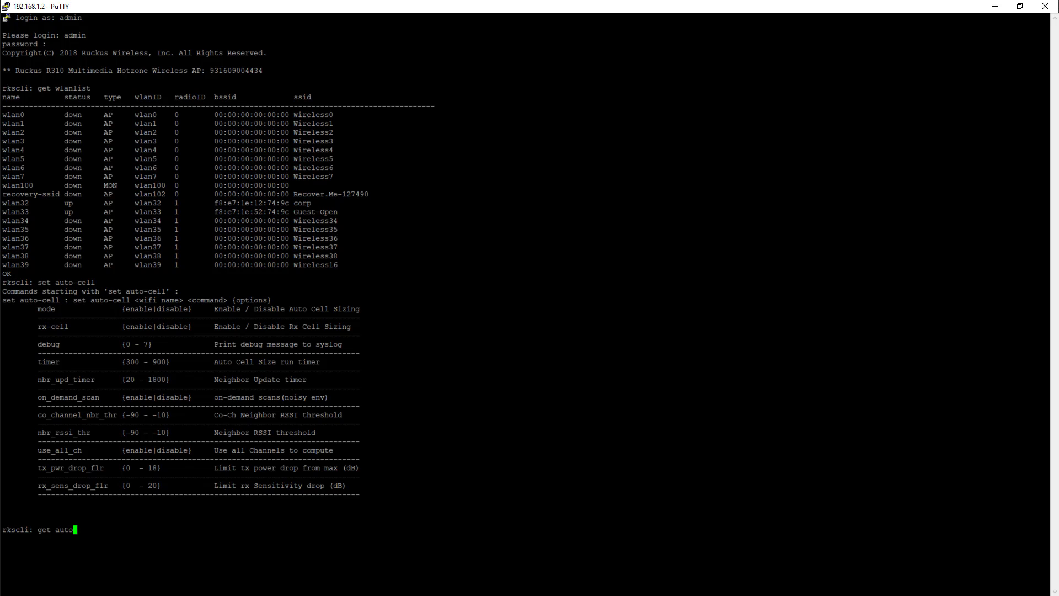
type("-cell wlan33")
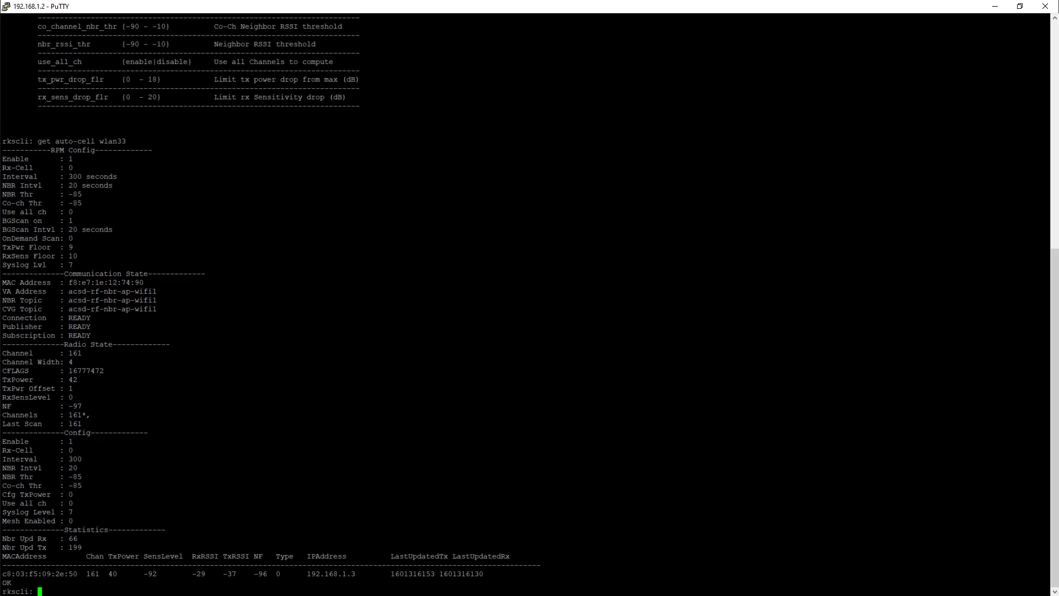
Re-run 'get auto-cell wlan33', now showing TxPower 30 and TxPwr Offset 7
scroll("down", 3)
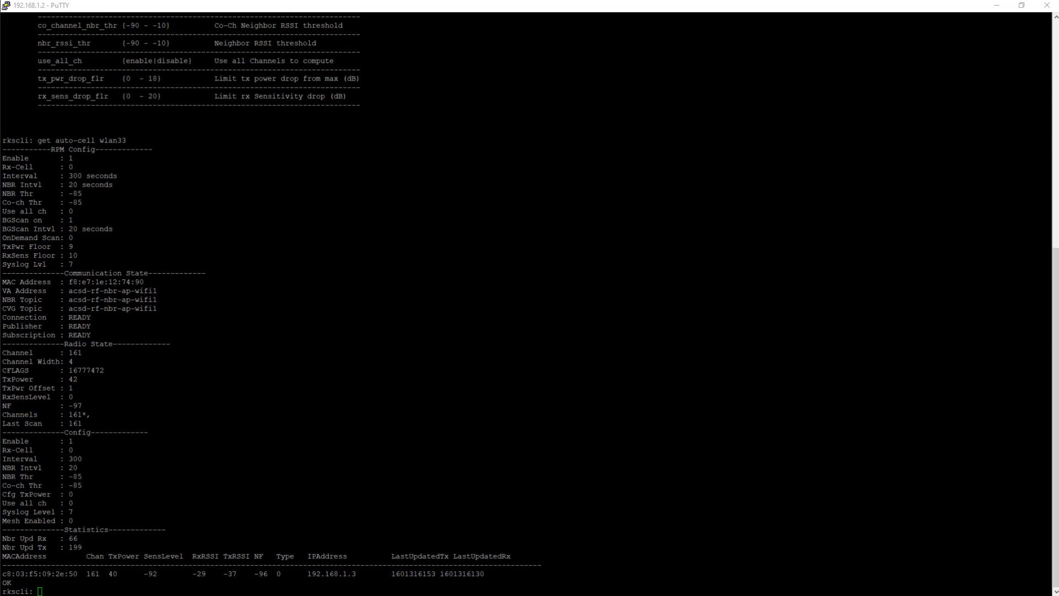
scroll("down", 3)
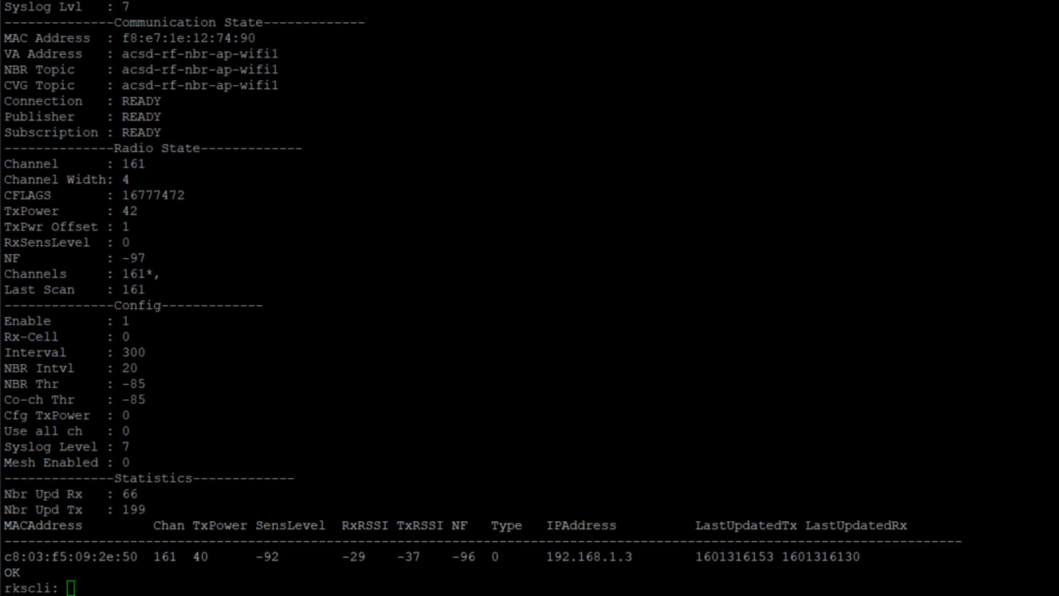
type("get auto-cell wlan33")
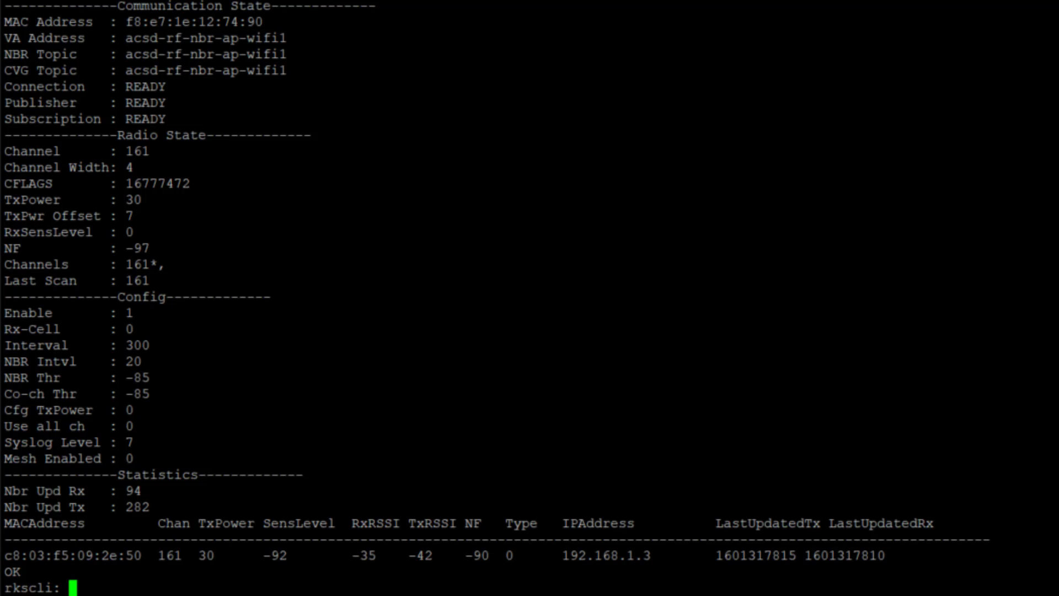
Scroll the wlan33 auto-cell output to the RPM settings, TxPwr Floor 9 and RxSens Floor 10
scroll("down", 3)
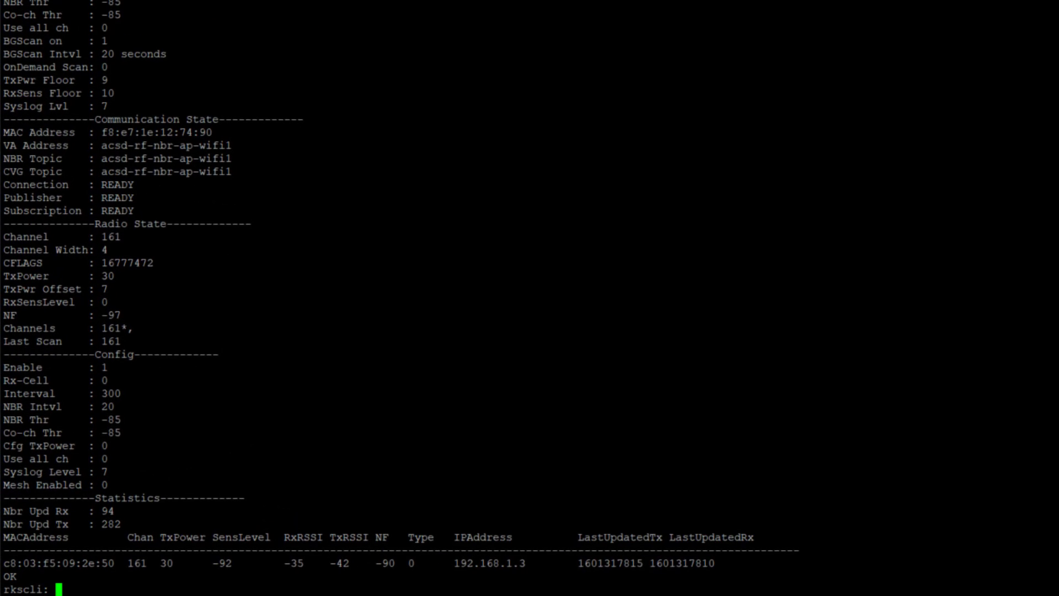
Run 'get syslog log' showing acsd-wifi neighbor updates on channel 161 with TxPower 28
type("get syslog log")
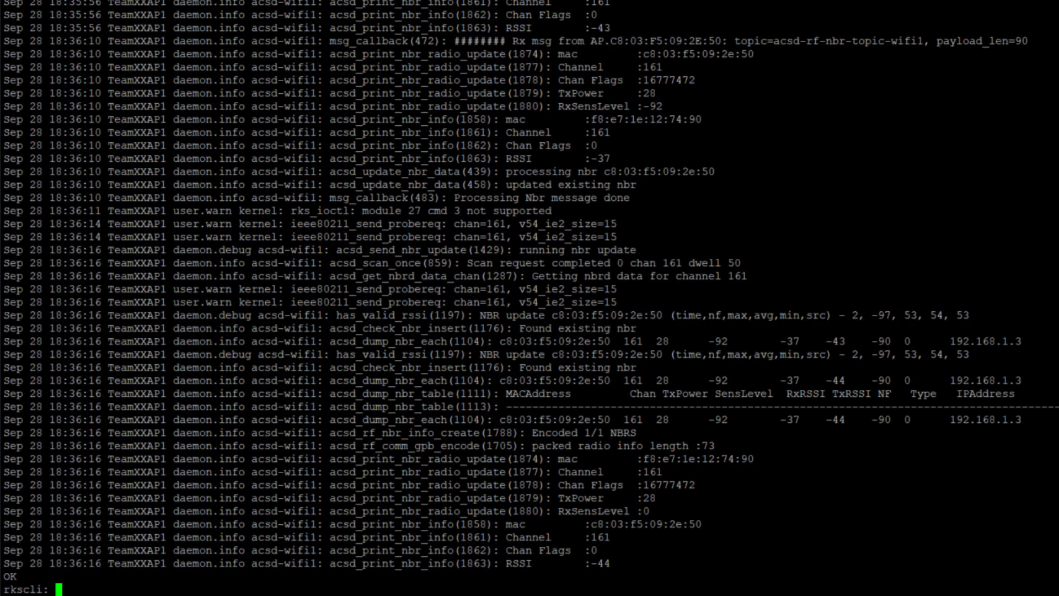
scroll("down", 3)
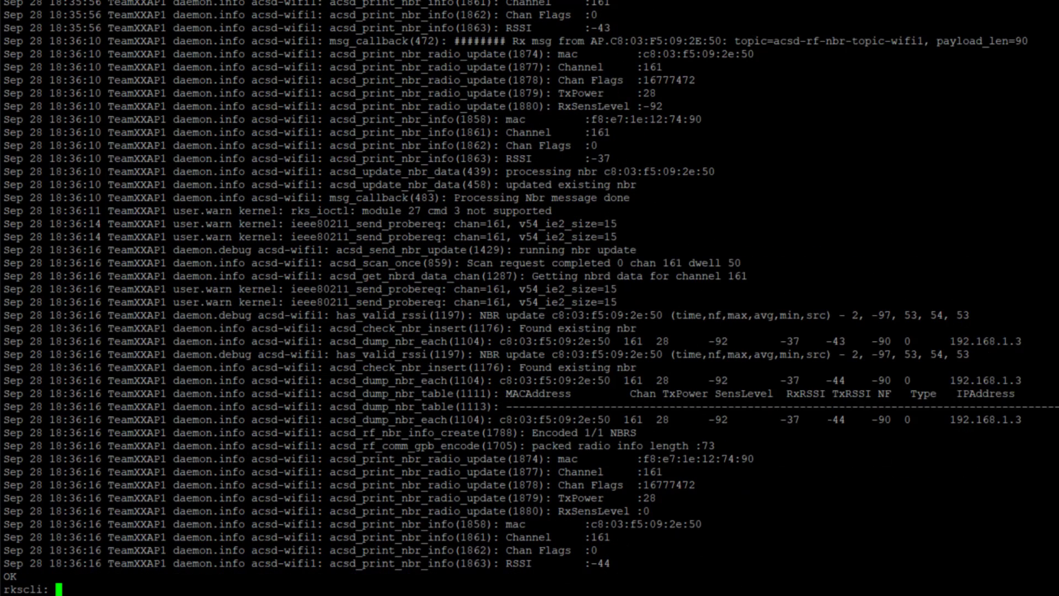
type("get")
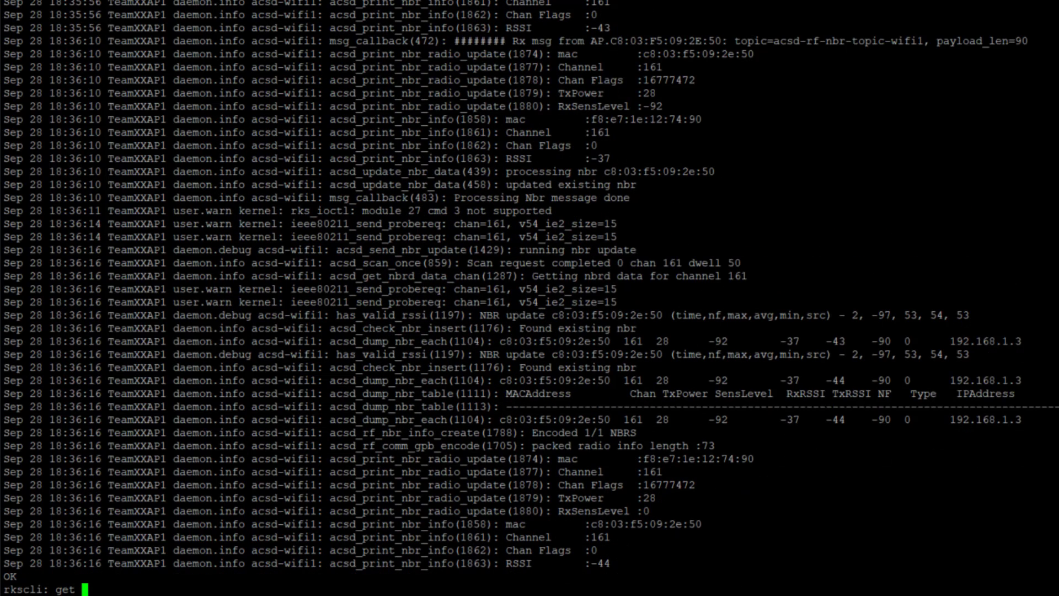
type("auto-cel")
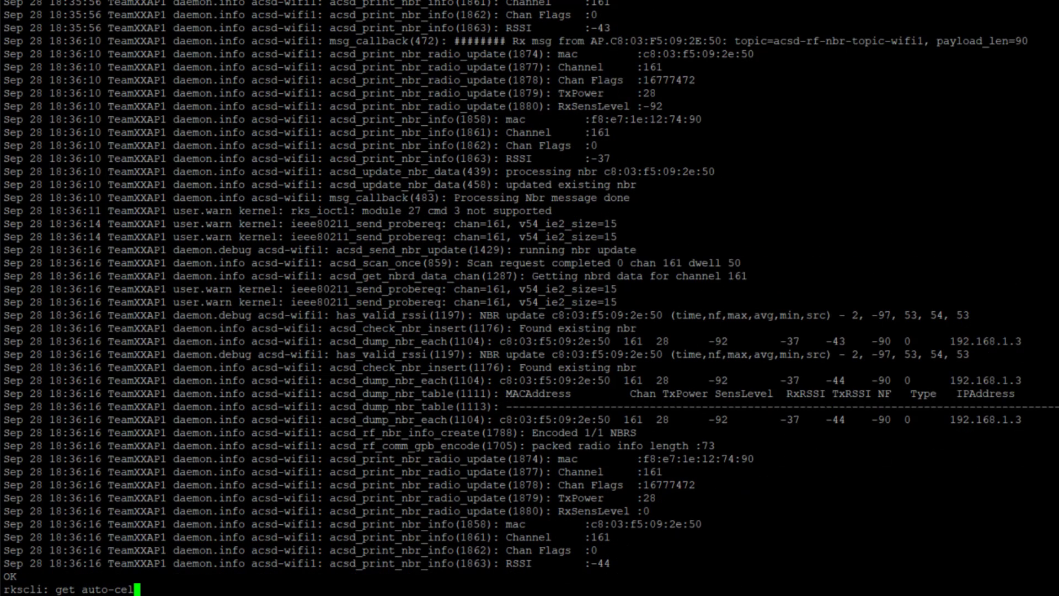